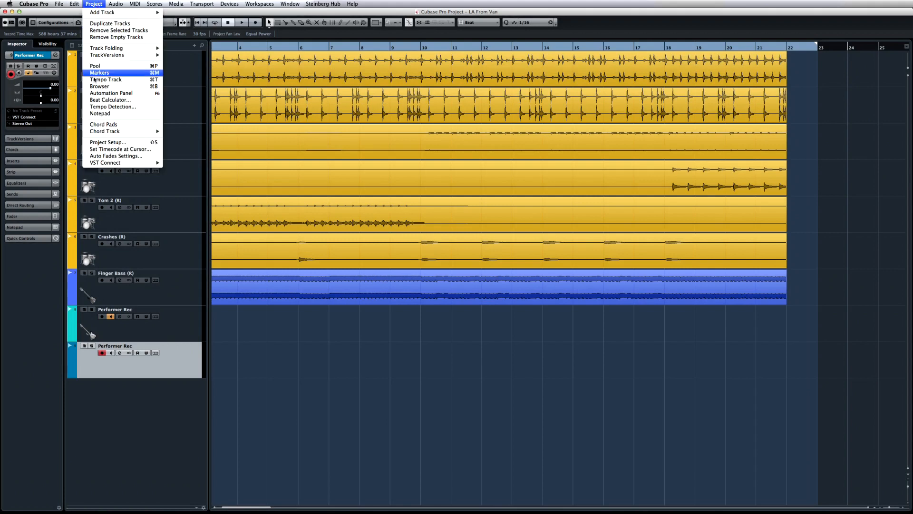
{"action": "mouse_move", "coordinate": [105, 163]}
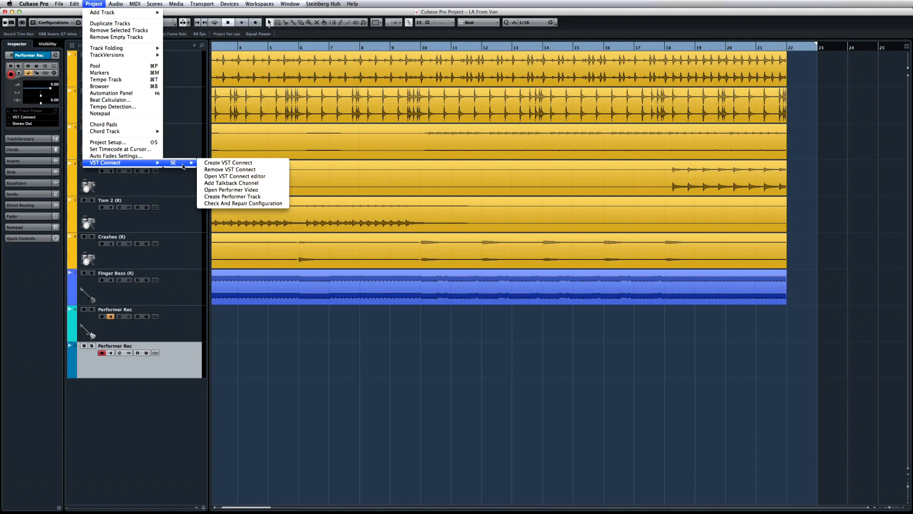
{"action": "mouse_move", "coordinate": [235, 176]}
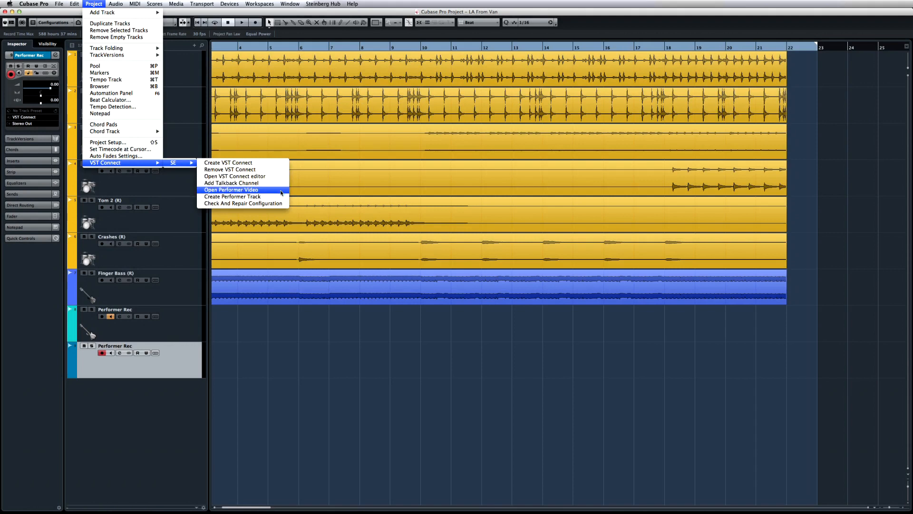
{"action": "mouse_move", "coordinate": [243, 204]}
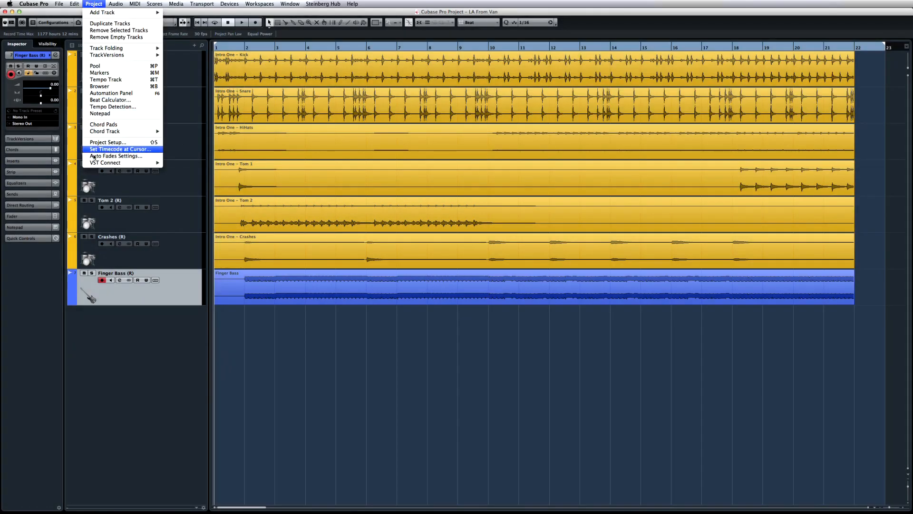
{"action": "mouse_move", "coordinate": [104, 163]}
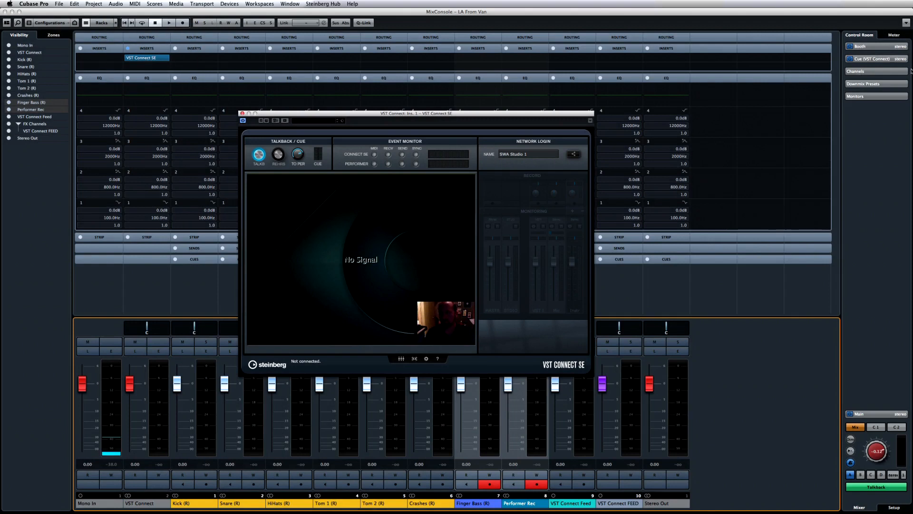
Step: Expand the Cue (VST Connect) channel in the Control Room to show its cue mix settings
{"action": "left_click", "coordinate": [876, 58]}
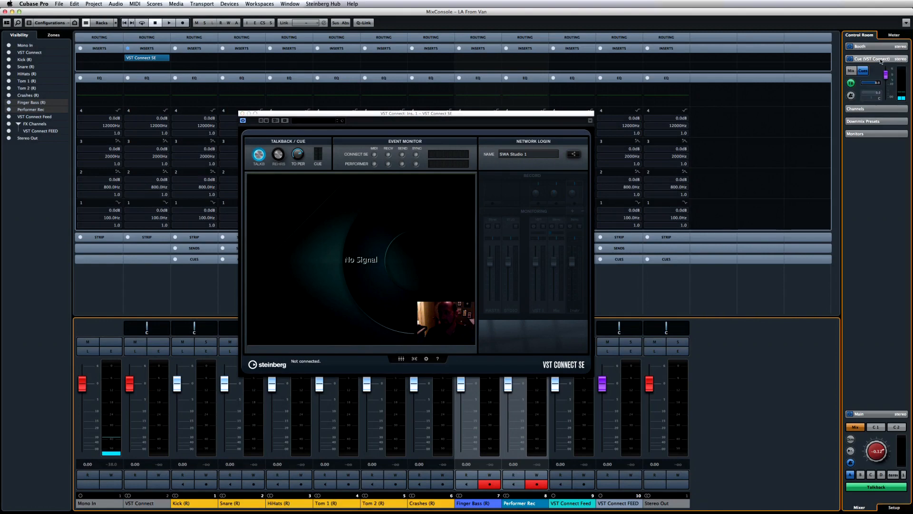
{"action": "mouse_move", "coordinate": [873, 76]}
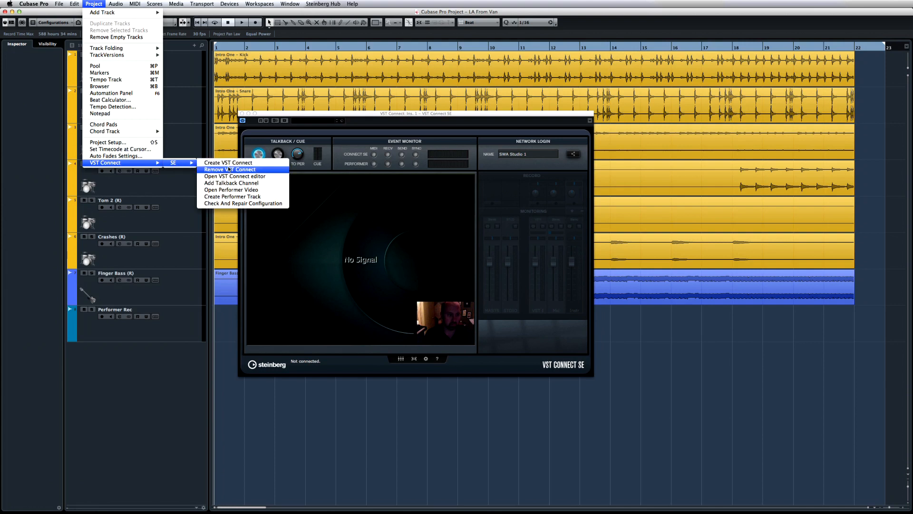
{"action": "mouse_move", "coordinate": [242, 183]}
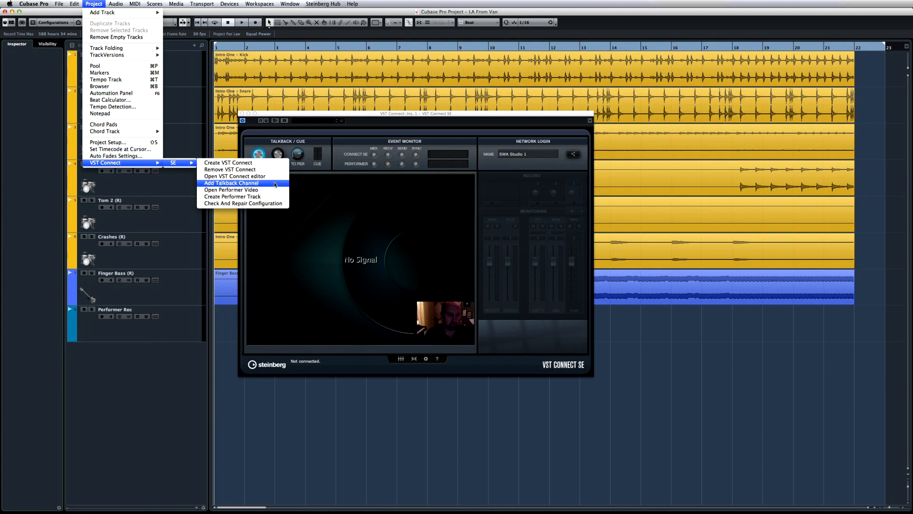
Step: Add a mono Talkback channel and assign it to the 78 Mic input in Studio connections
{"action": "left_click", "coordinate": [231, 182]}
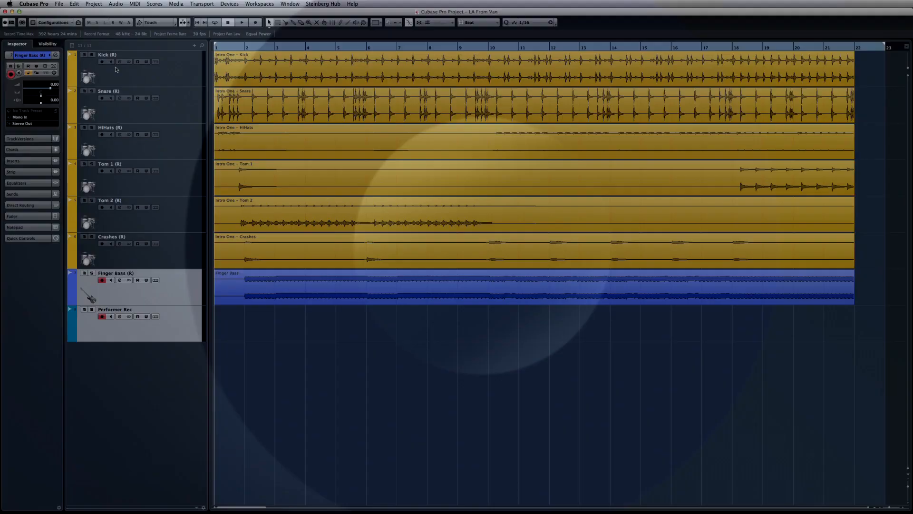
{"action": "left_click", "coordinate": [229, 4]}
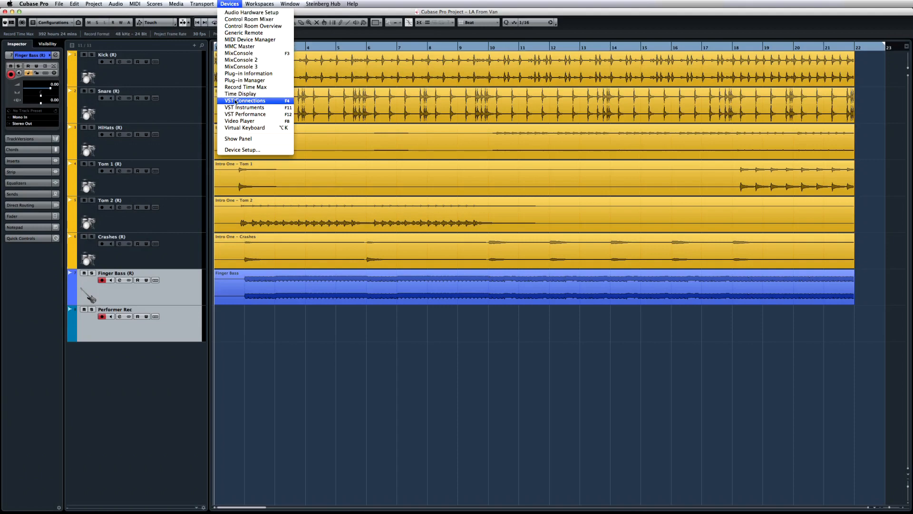
{"action": "left_click", "coordinate": [245, 100]}
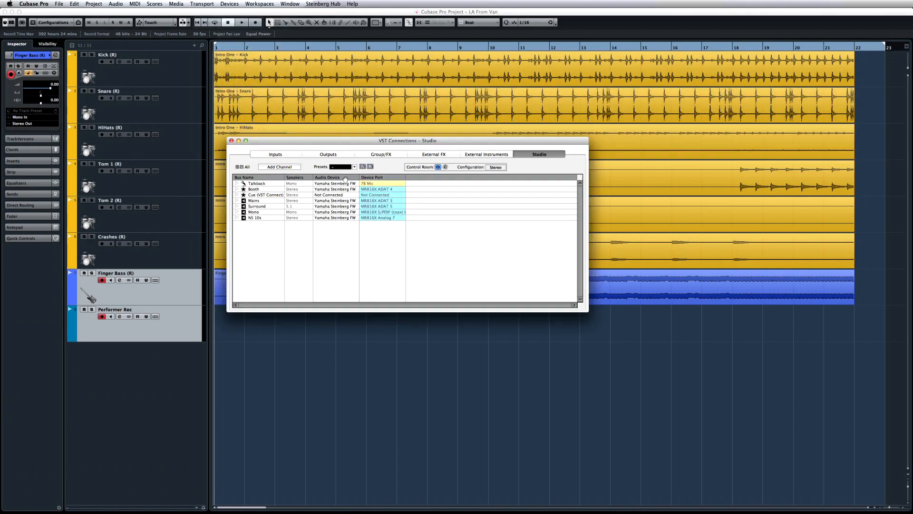
{"action": "left_click", "coordinate": [237, 182]}
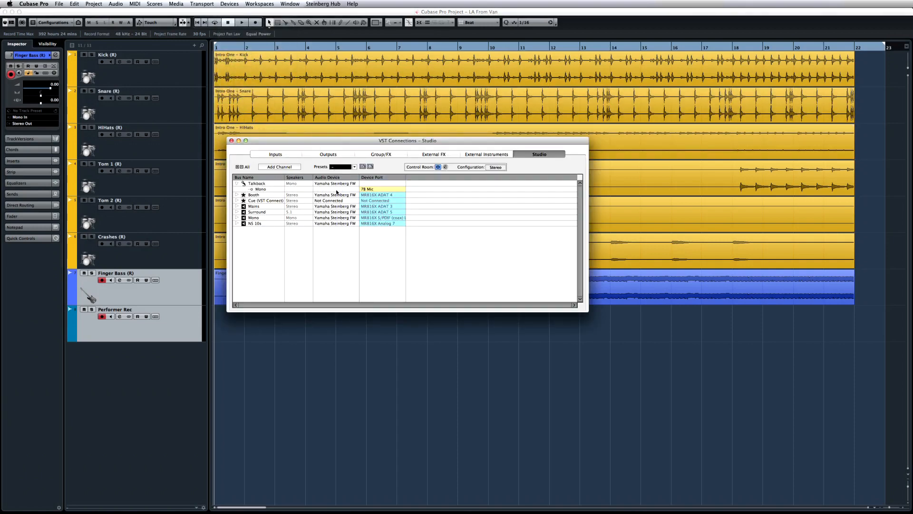
{"action": "left_click", "coordinate": [376, 189]}
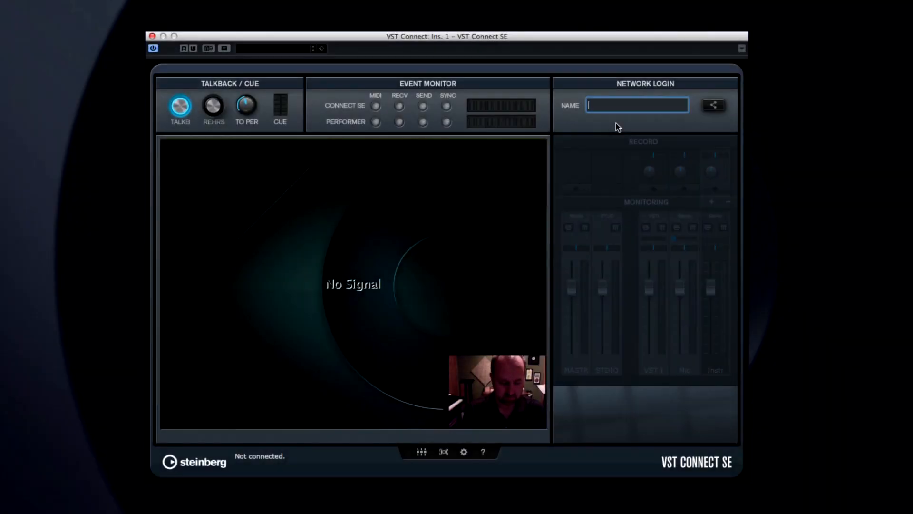
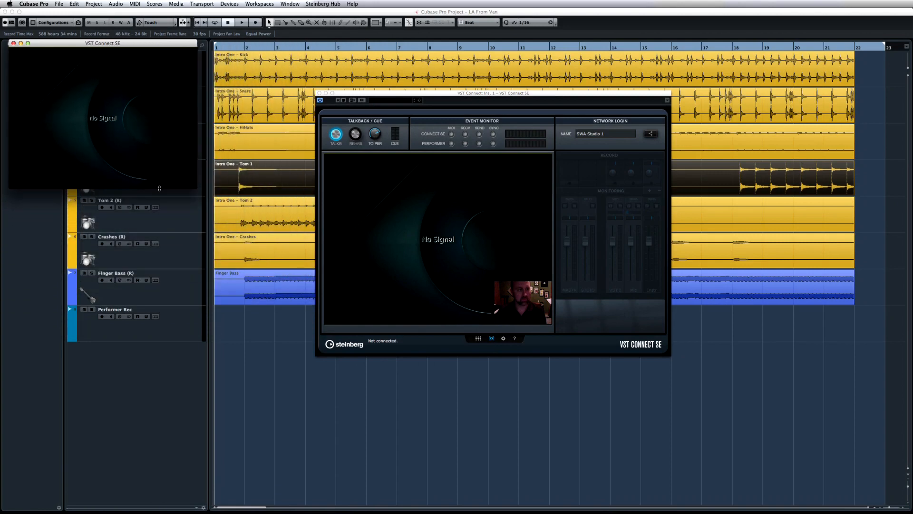
Step: Place the performer video window beside the VST Connect SE panel
{"action": "left_click_drag", "start_coordinate": [108, 43], "coordinate": [163, 128]}
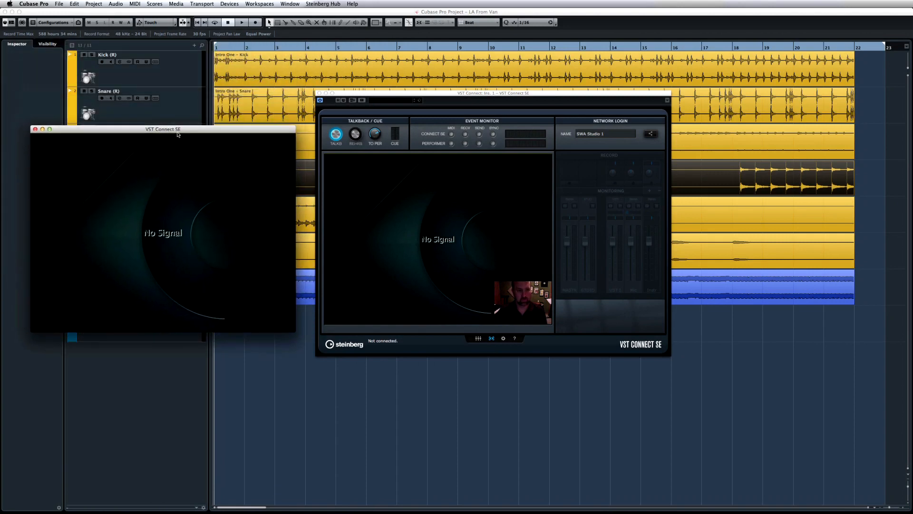
{"action": "left_click", "coordinate": [502, 338]}
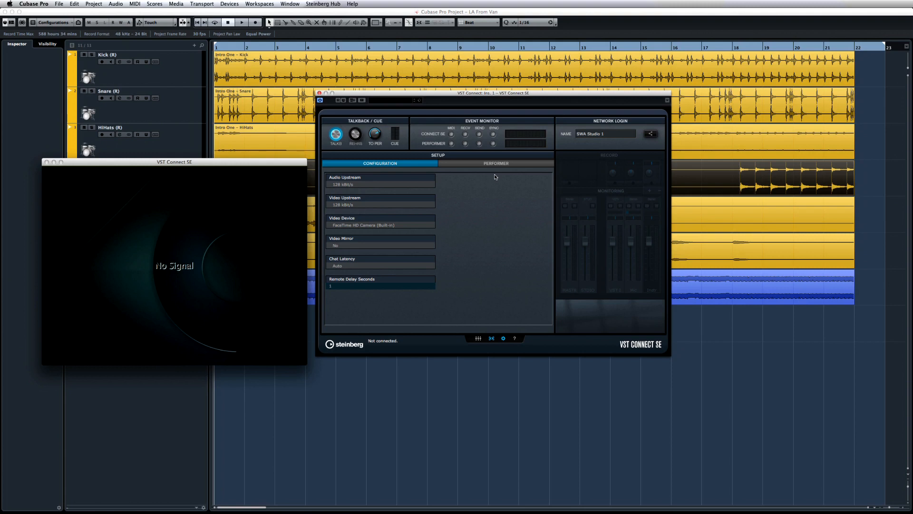
Step: Show the VST Connect SE Setup configuration with upstream rates, FaceTime HD camera and 1 s remote delay
{"action": "left_click", "coordinate": [495, 163]}
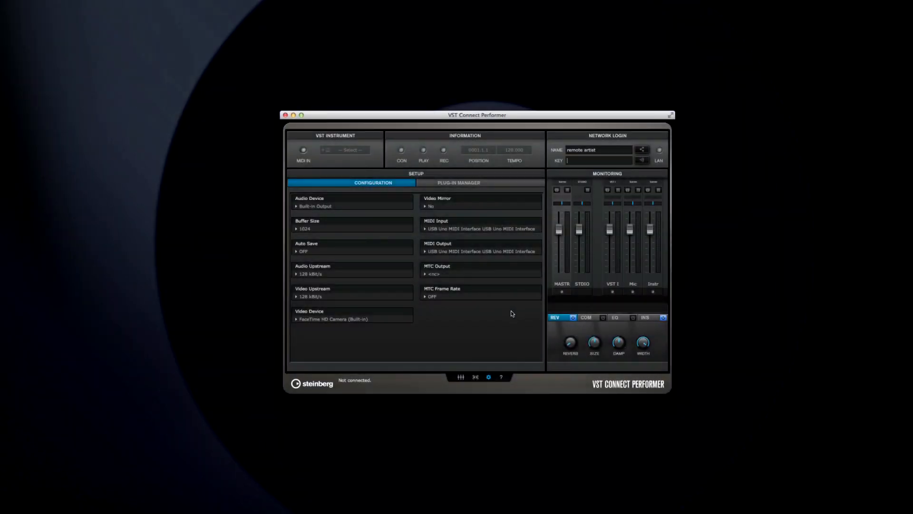
{"action": "mouse_move", "coordinate": [510, 316]}
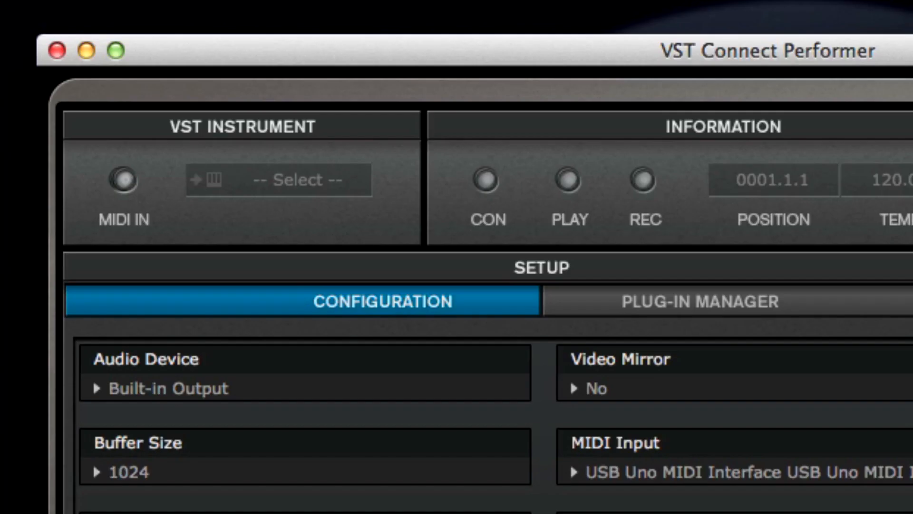
Step: Review Performer setup: Built-in Output audio, 1024 buffer and USB Uno MIDI interface
{"action": "left_click", "coordinate": [278, 179]}
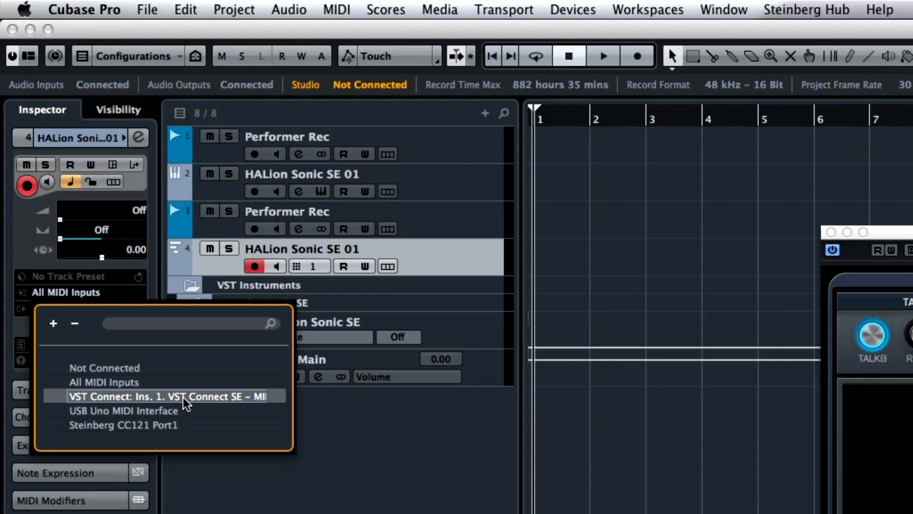
Step: Set the HALion Sonic SE track's MIDI input to VST Connect SE for the remote performer
{"action": "left_click", "coordinate": [167, 396]}
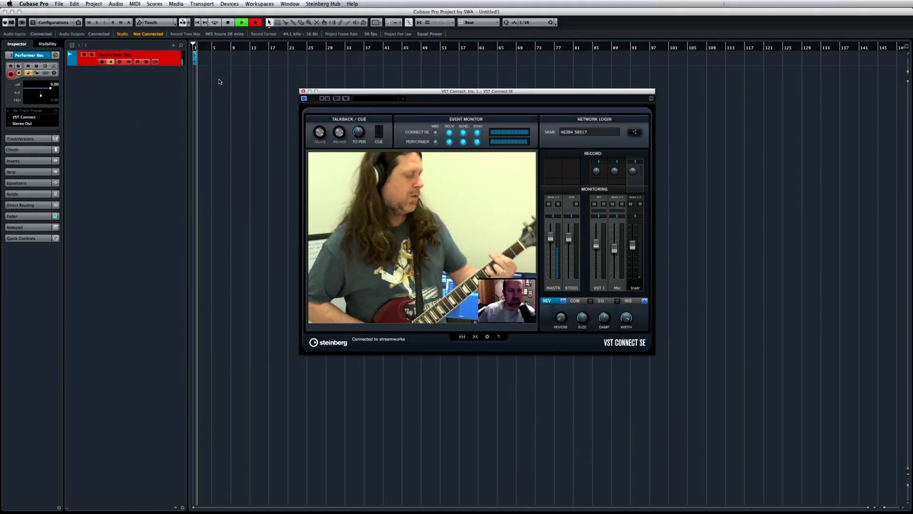